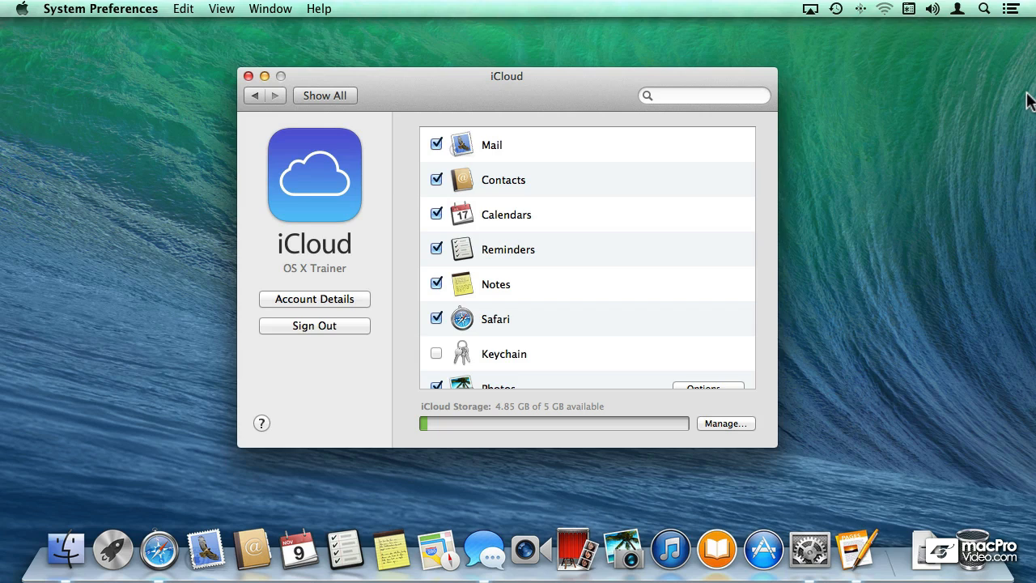
{"action": "mouse_move", "coordinate": [861, 160]}
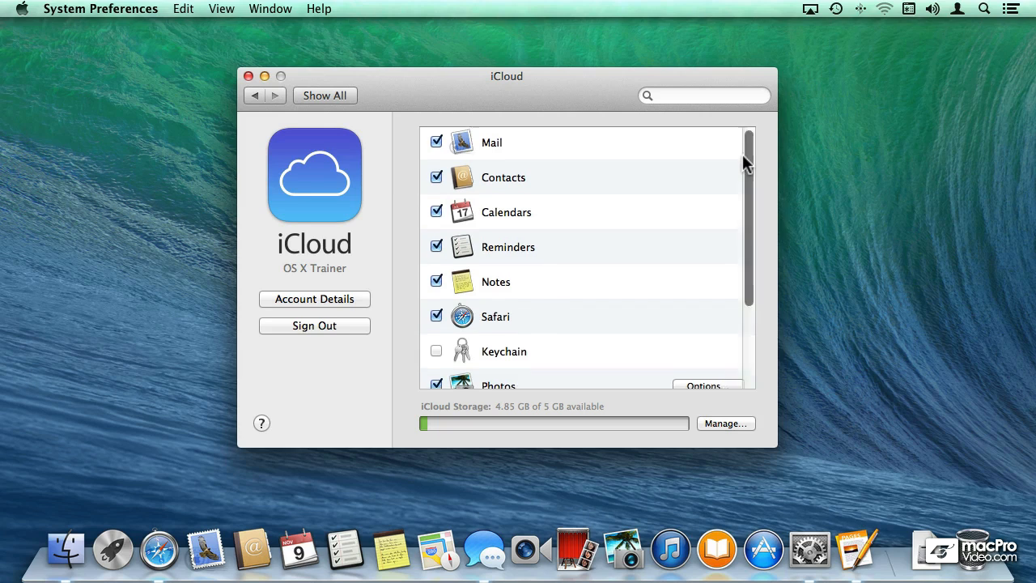
Step: Hide System Preferences and bring Messages forward to reach its preferences
{"action": "scroll", "scroll_direction": "down", "scroll_amount": 3}
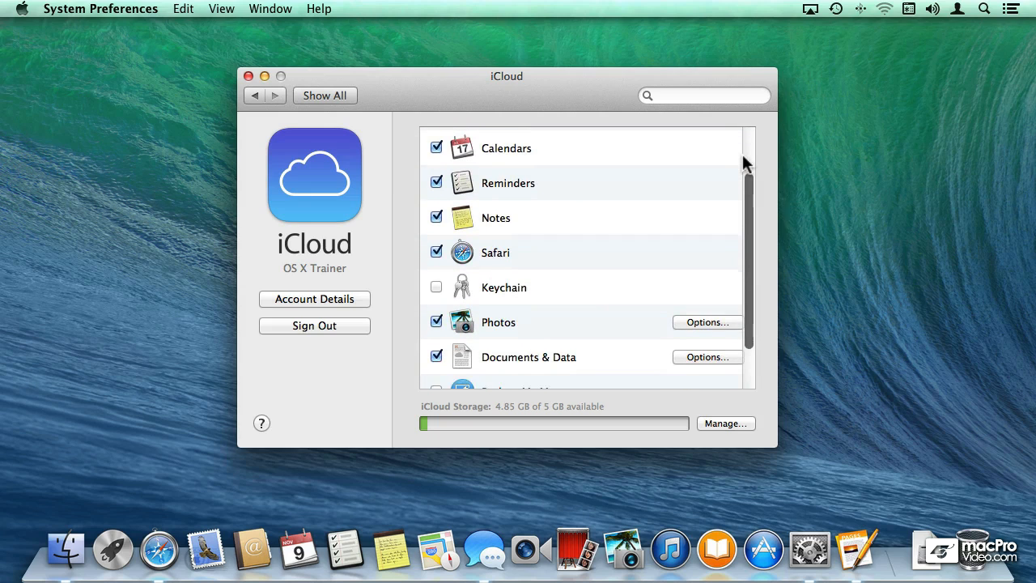
{"action": "scroll", "scroll_direction": "down", "scroll_amount": 3}
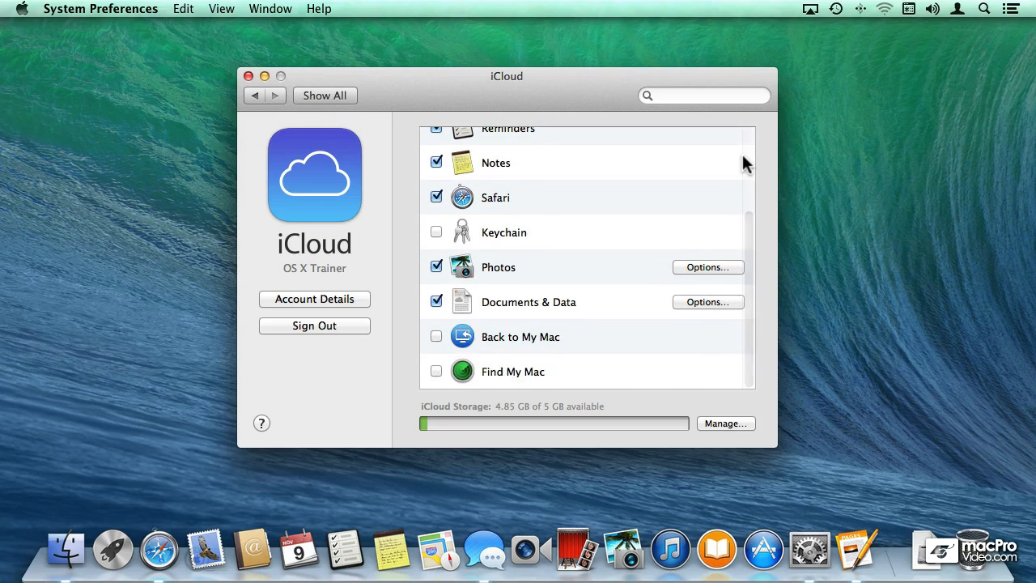
{"action": "scroll", "scroll_direction": "up", "scroll_amount": 3}
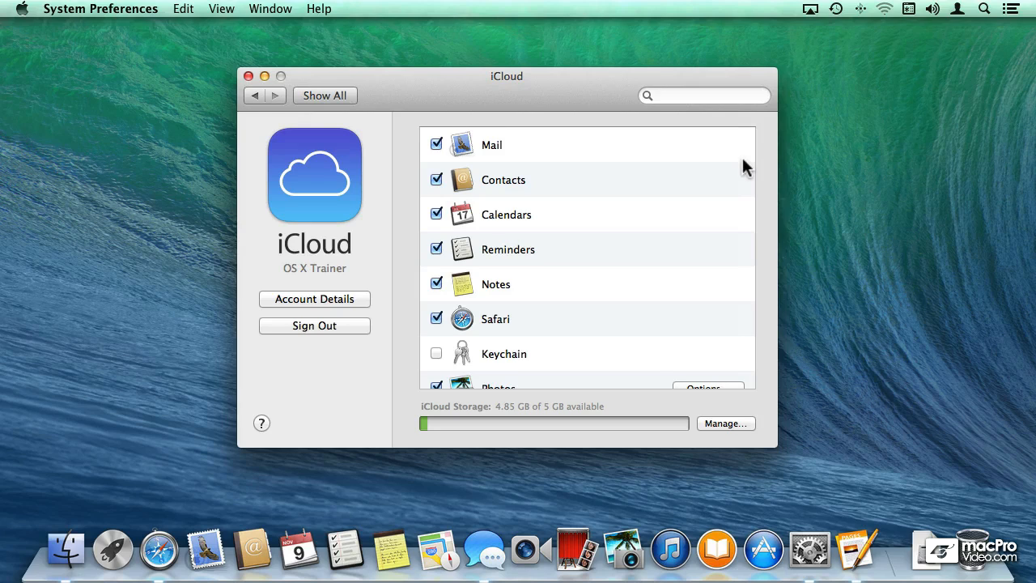
{"action": "mouse_move", "coordinate": [746, 162]}
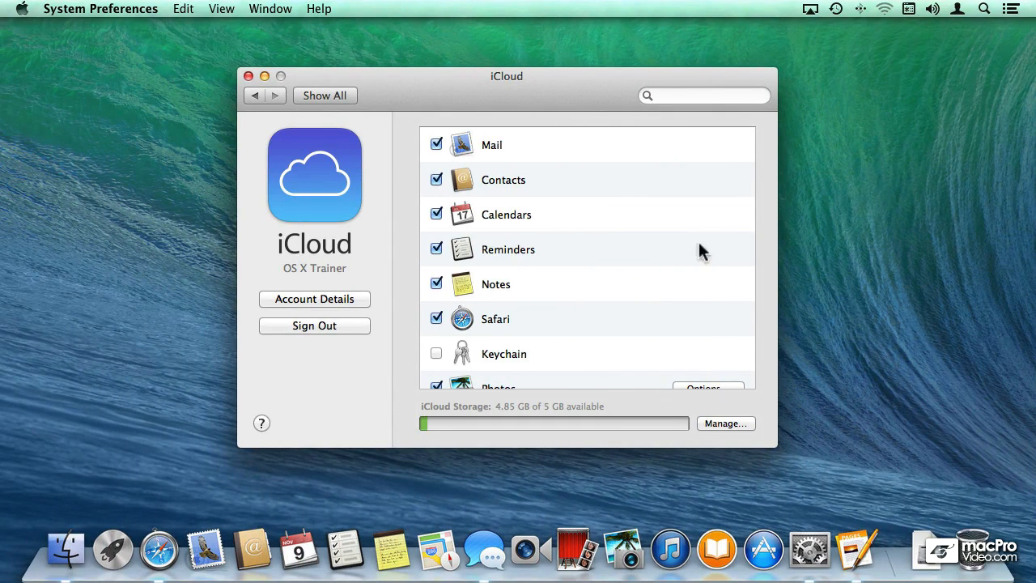
{"action": "left_click", "coordinate": [100, 9]}
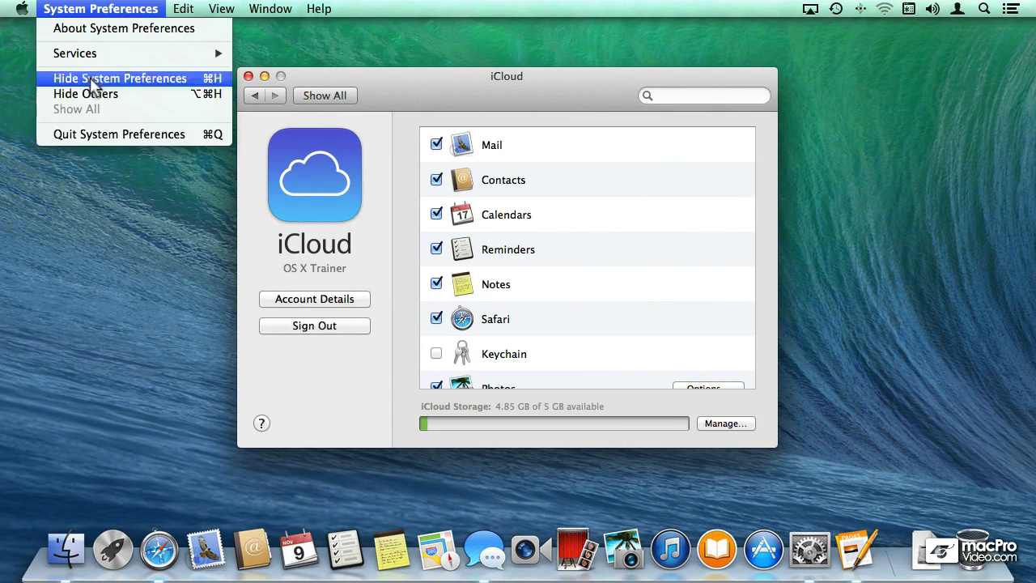
{"action": "left_click", "coordinate": [120, 78]}
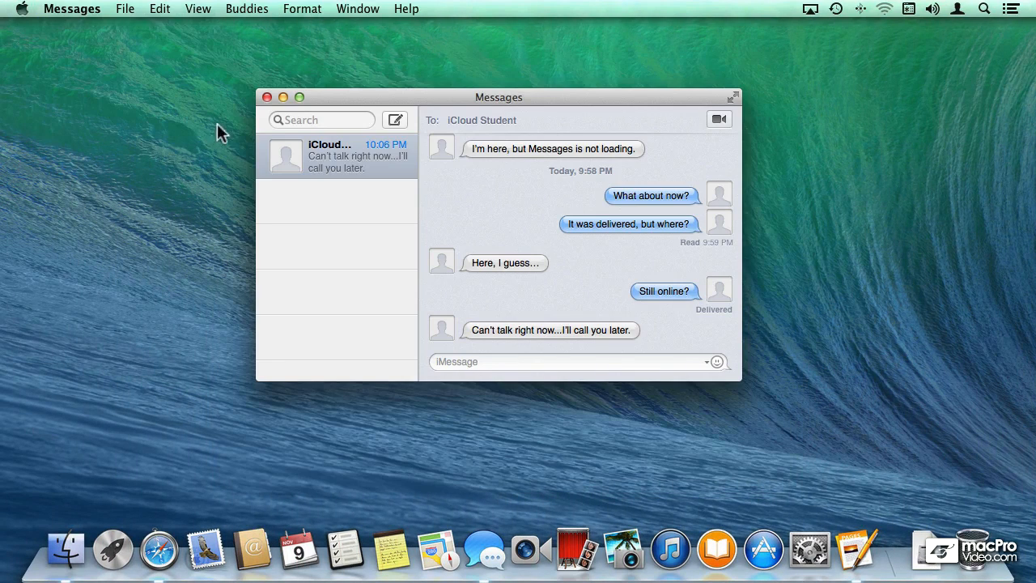
{"action": "left_click", "coordinate": [72, 8]}
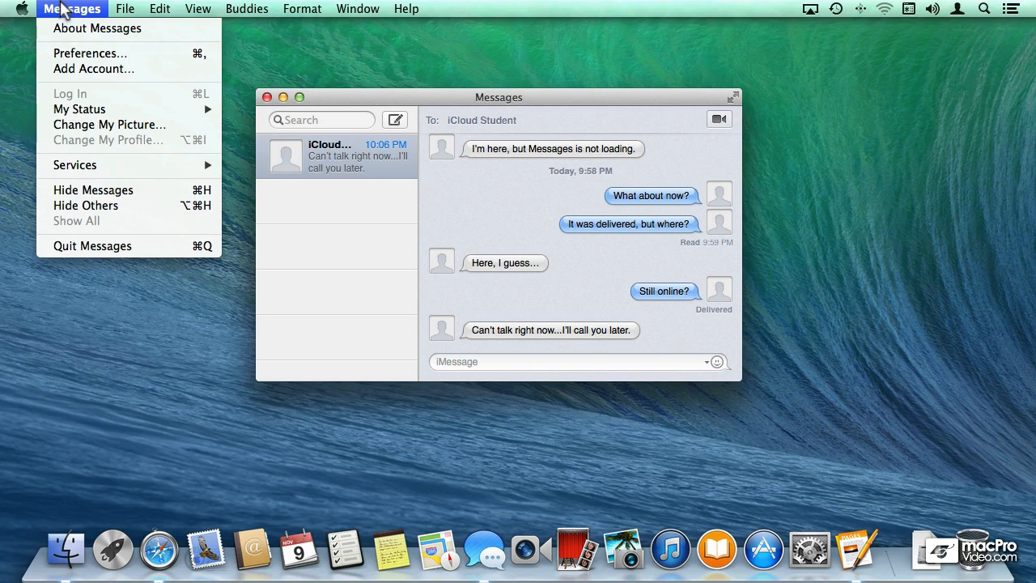
{"action": "mouse_move", "coordinate": [89, 53]}
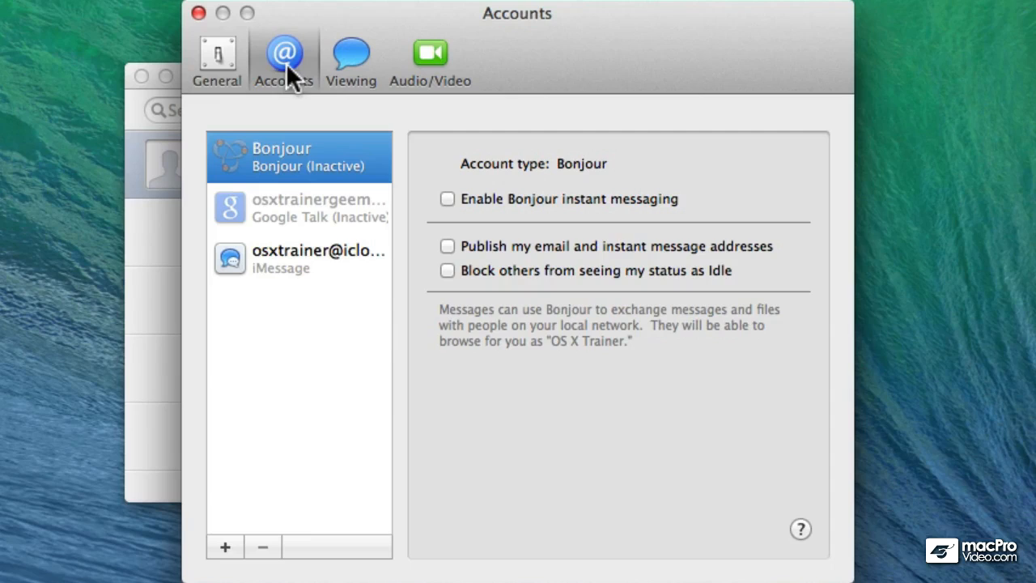
Step: Select the iCloud iMessage account to see its Apple ID and reachable address
{"action": "left_click", "coordinate": [299, 259]}
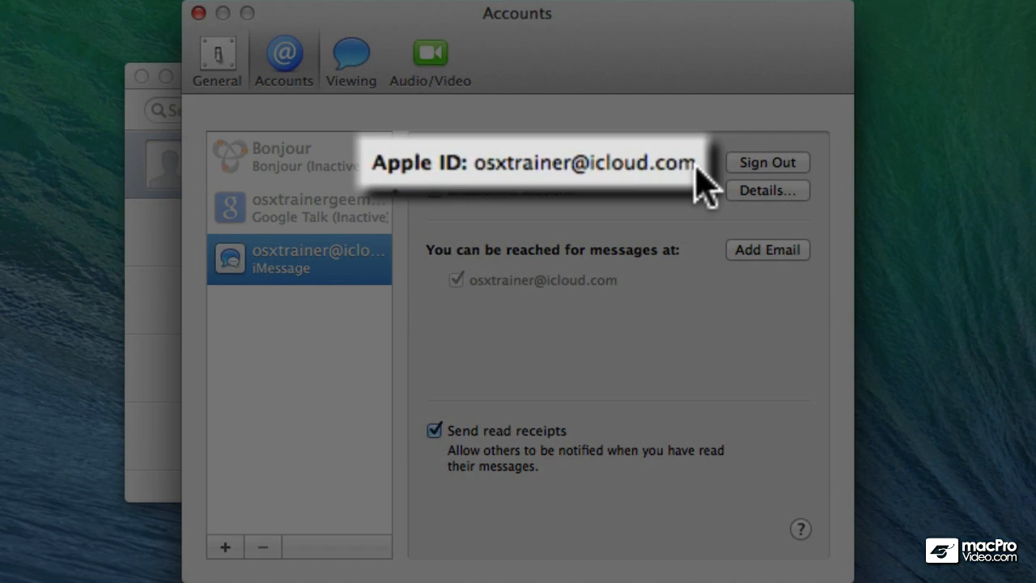
{"action": "mouse_move", "coordinate": [692, 187]}
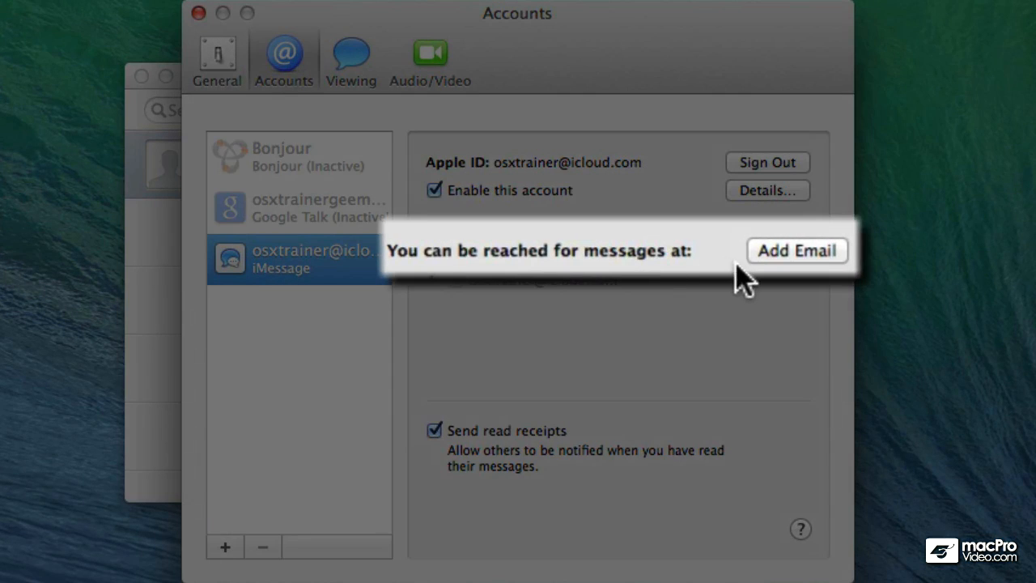
{"action": "mouse_move", "coordinate": [791, 267]}
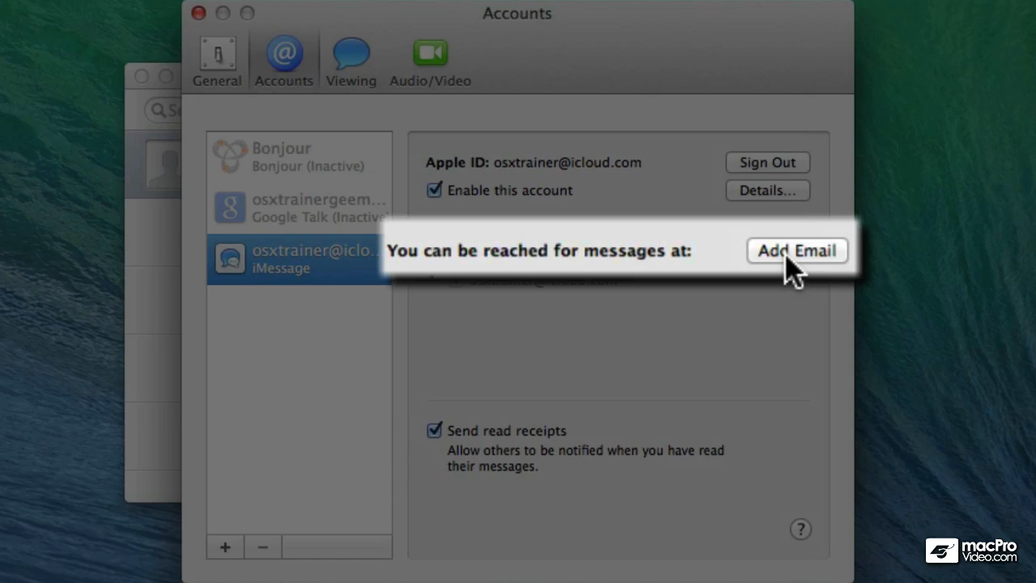
{"action": "left_click", "coordinate": [767, 249]}
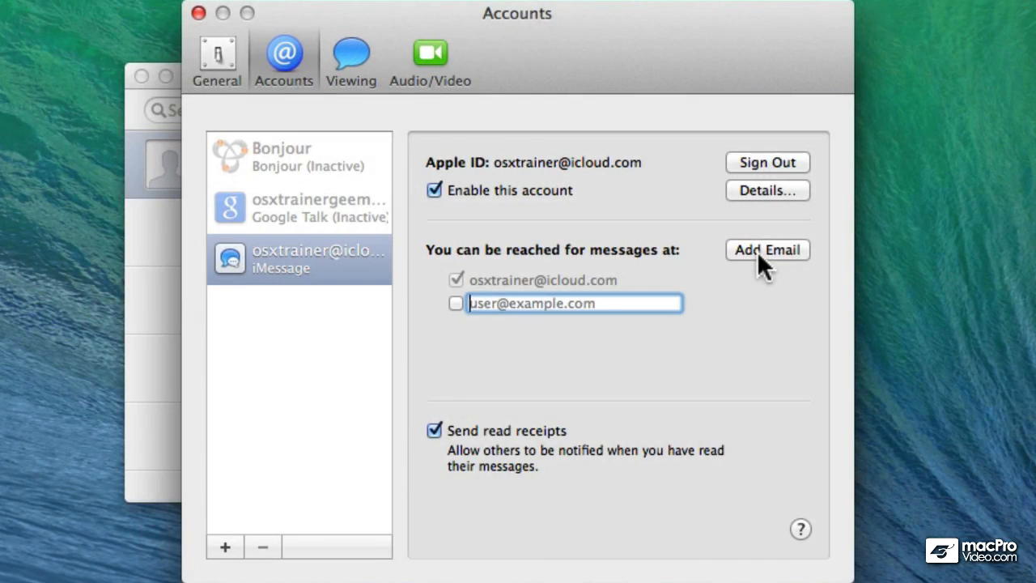
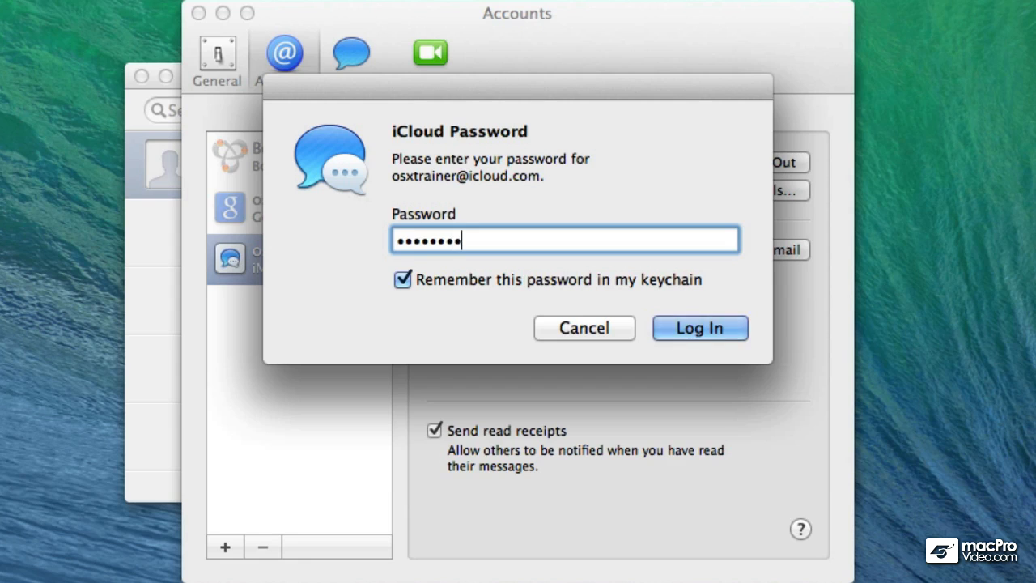
{"action": "left_click", "coordinate": [402, 279]}
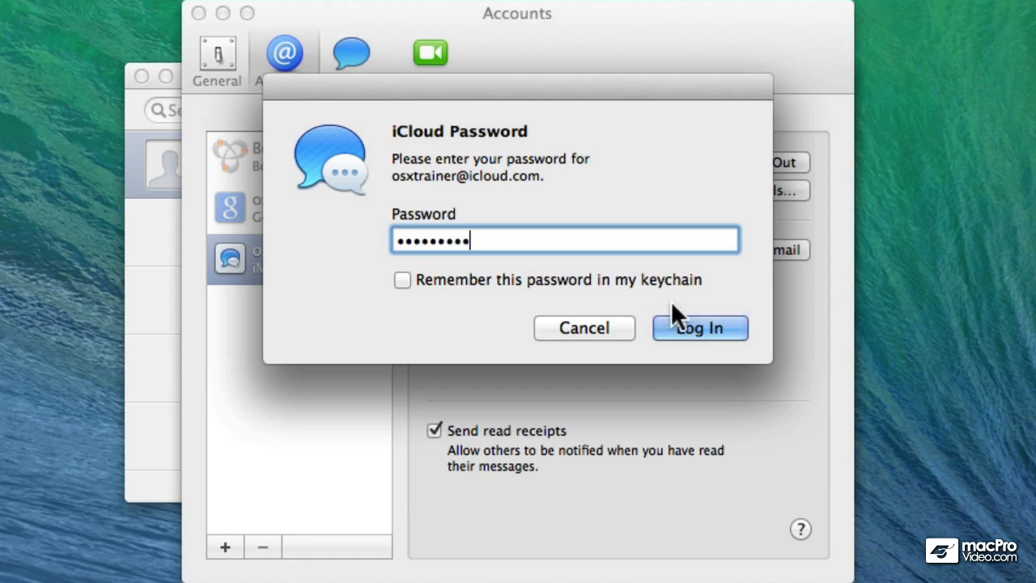
{"action": "left_click", "coordinate": [700, 328]}
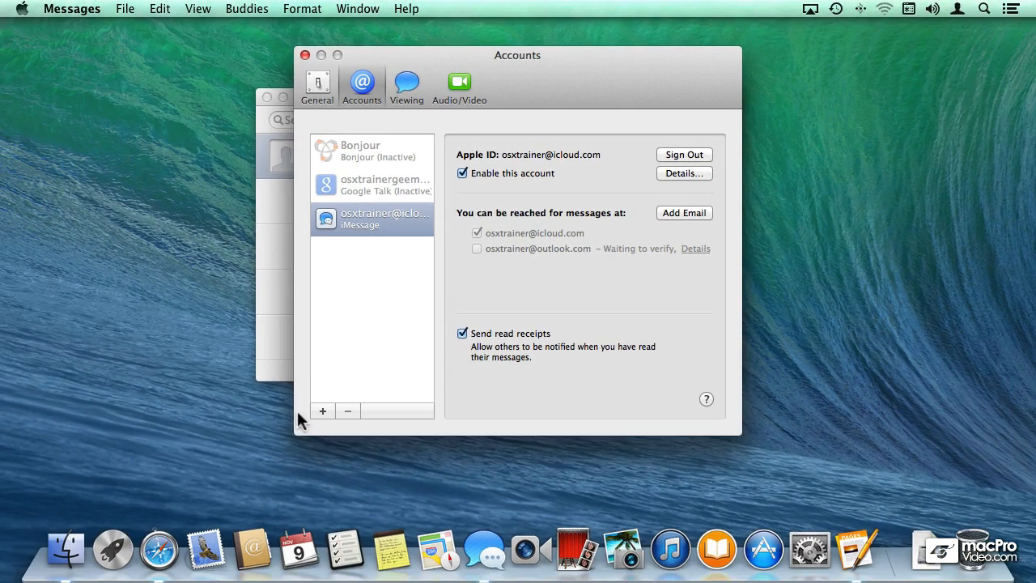
Step: In Safari, open Apple's verification email in Outlook.com and verify the Outlook address
{"action": "left_click", "coordinate": [160, 549]}
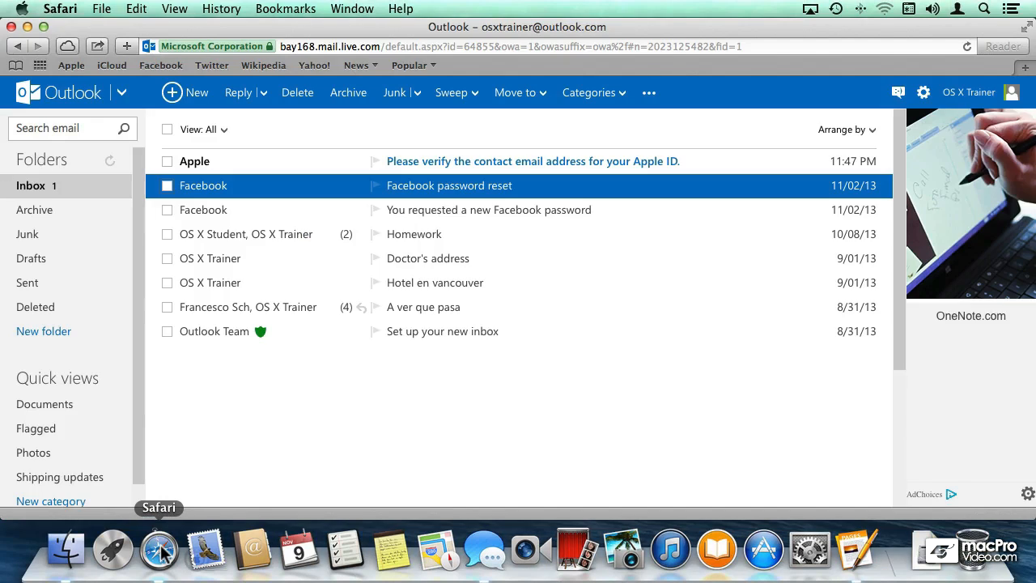
{"action": "mouse_move", "coordinate": [196, 498]}
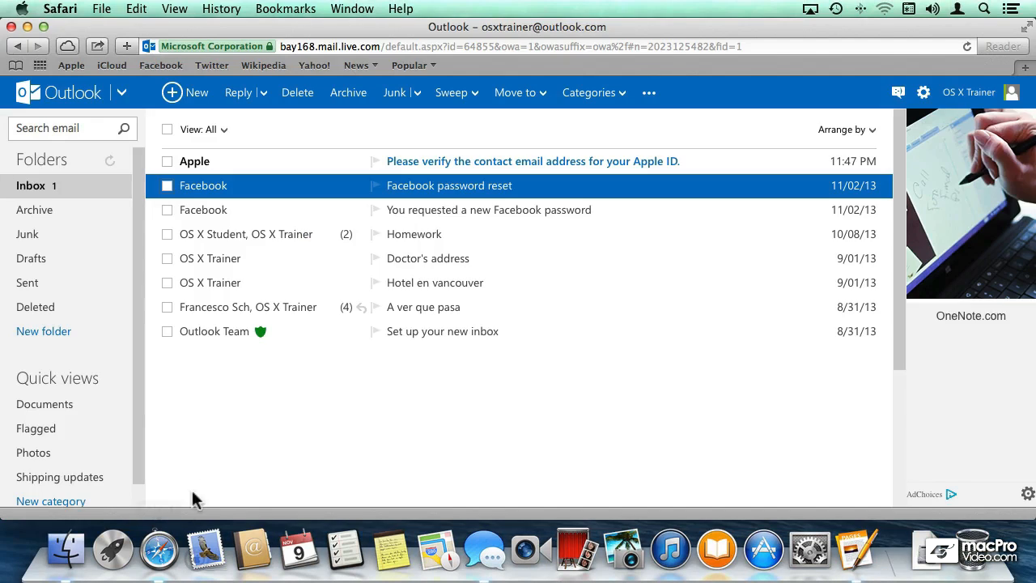
{"action": "mouse_move", "coordinate": [430, 166]}
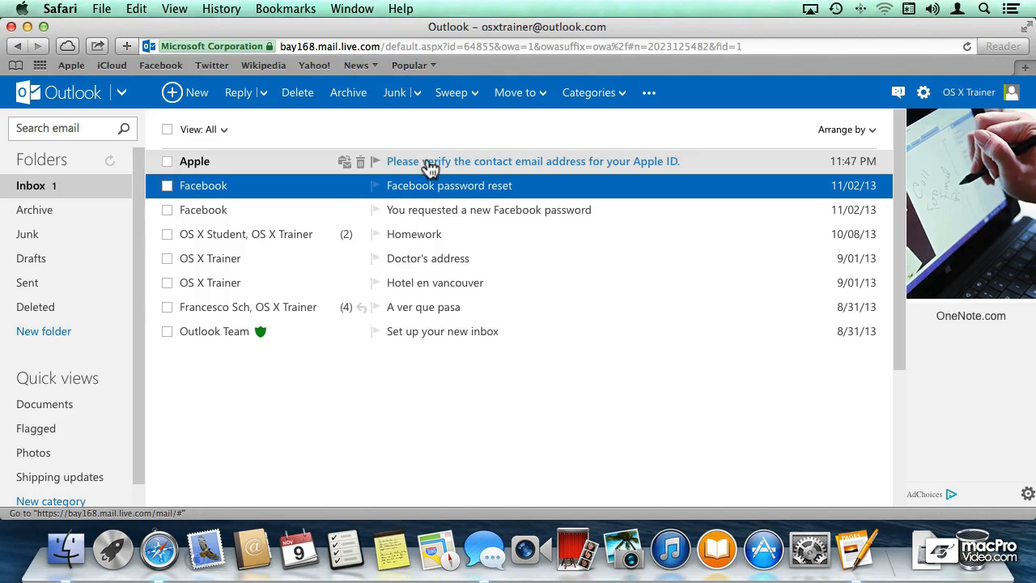
{"action": "left_click", "coordinate": [533, 161]}
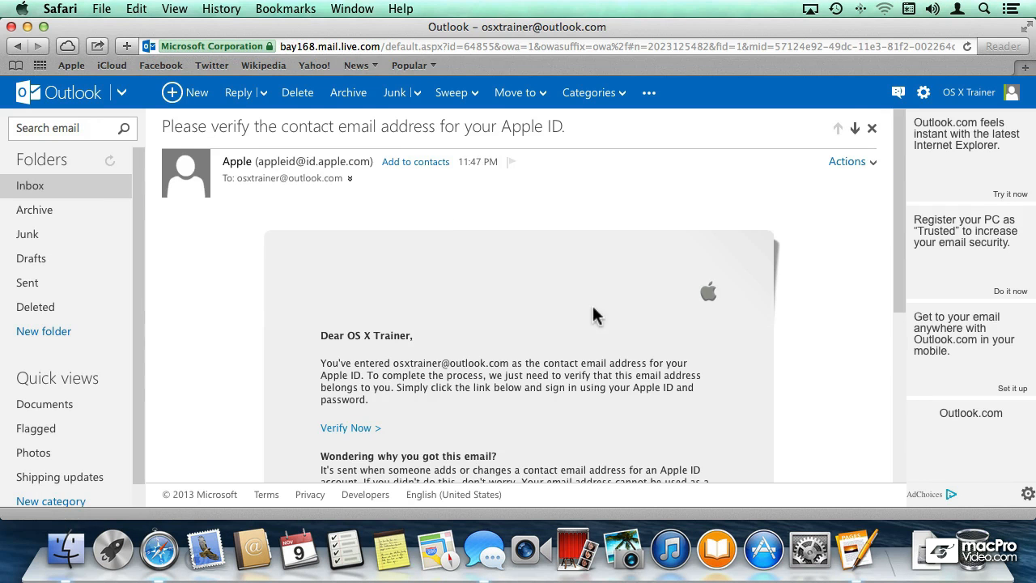
{"action": "scroll", "scroll_direction": "down", "scroll_amount": 3}
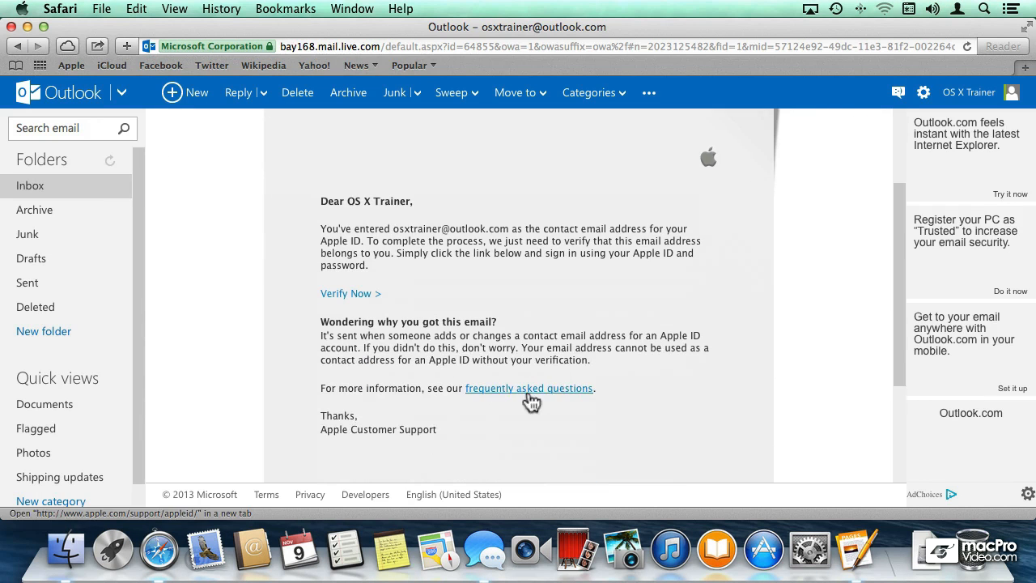
{"action": "mouse_move", "coordinate": [341, 297]}
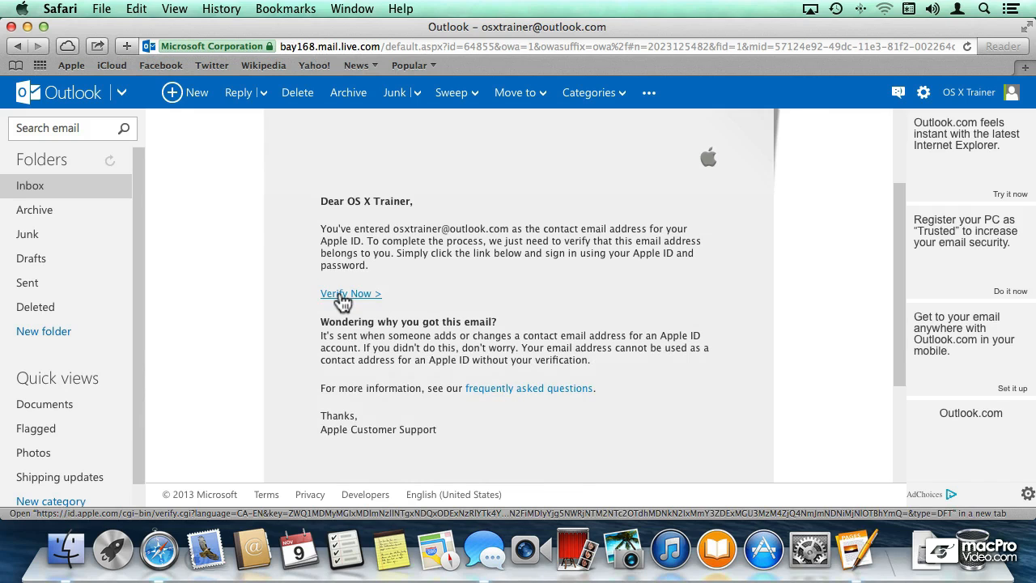
{"action": "left_click", "coordinate": [347, 293]}
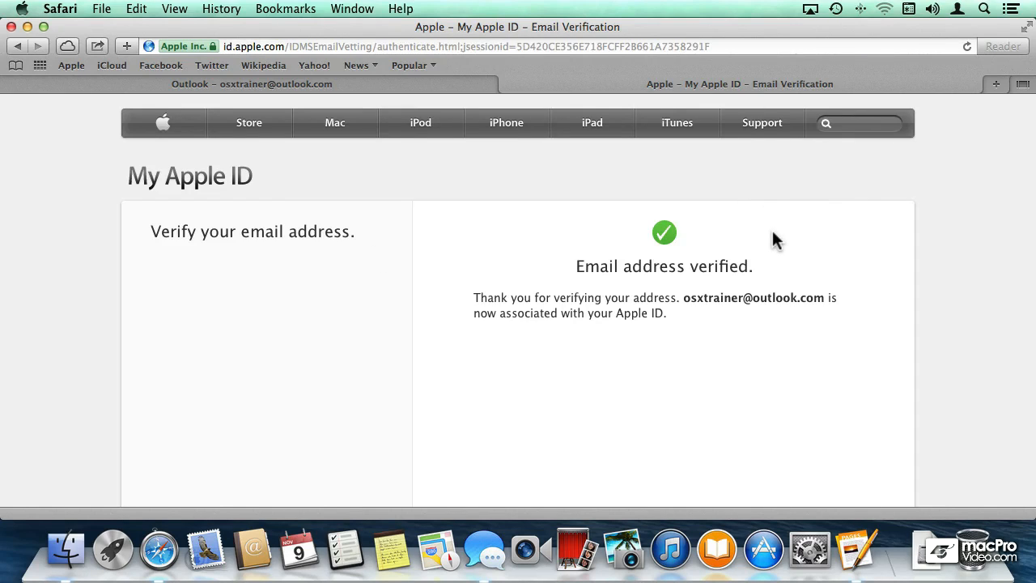
{"action": "mouse_move", "coordinate": [495, 503]}
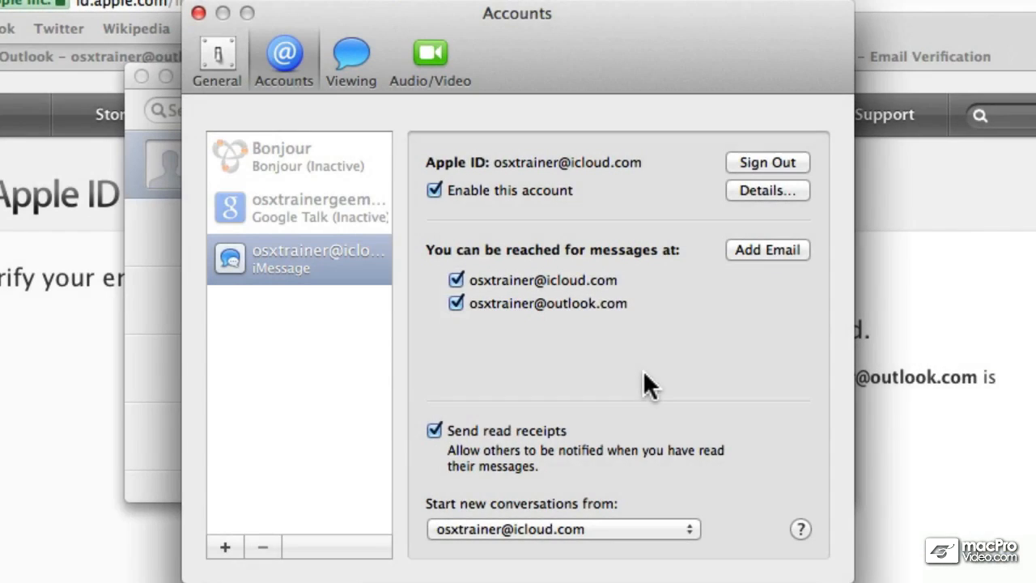
{"action": "mouse_move", "coordinate": [617, 387]}
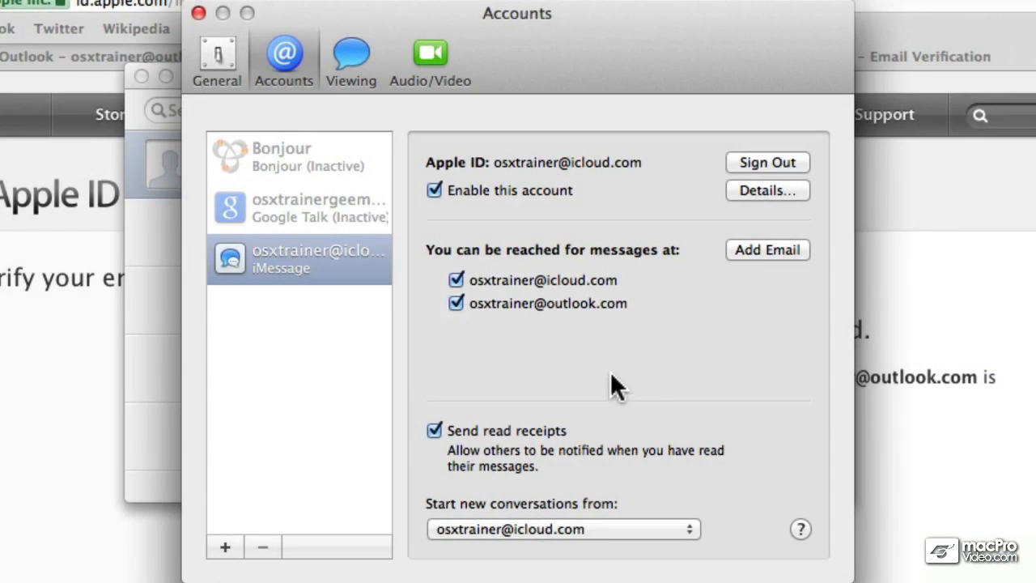